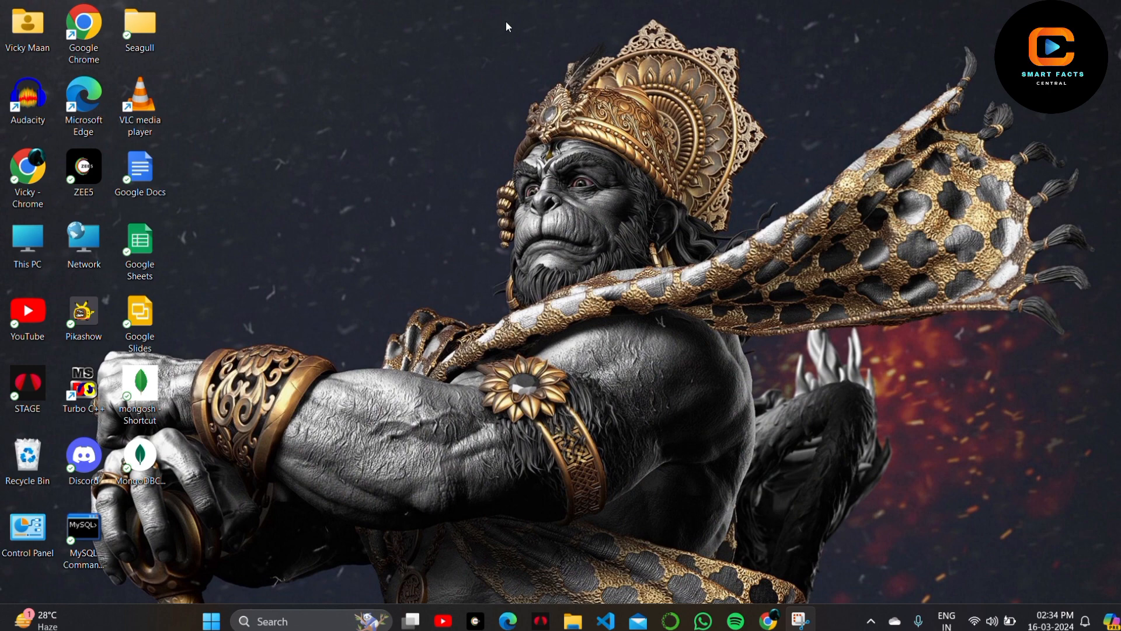
Launch Google Chrome from the desktop and toggle the bookmarks panel open and closed.
click(28, 169)
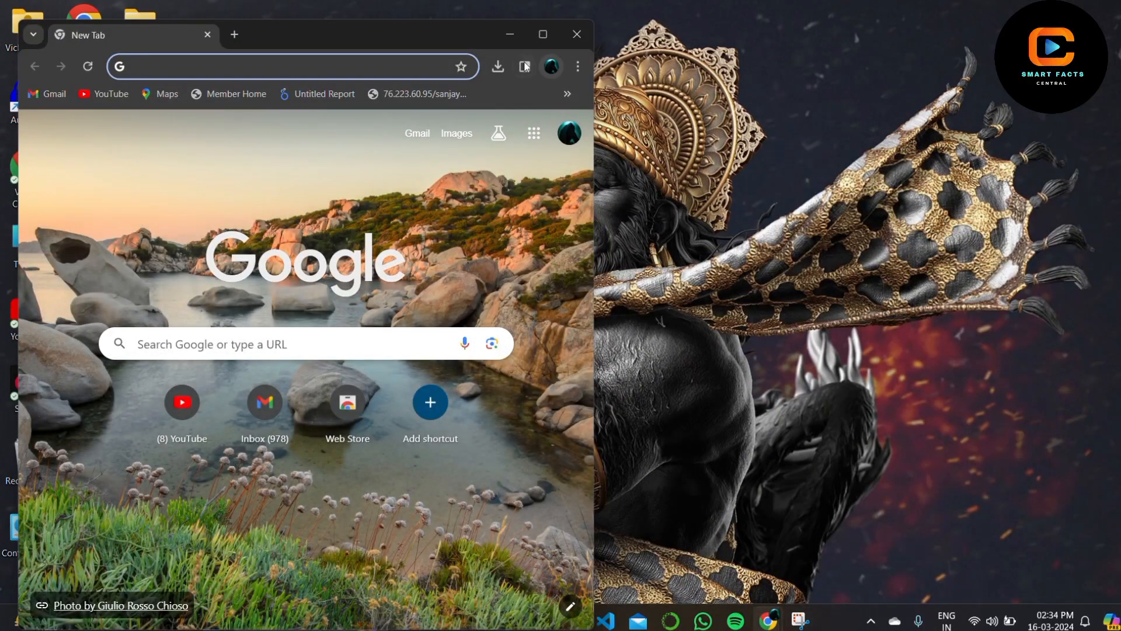
click(524, 66)
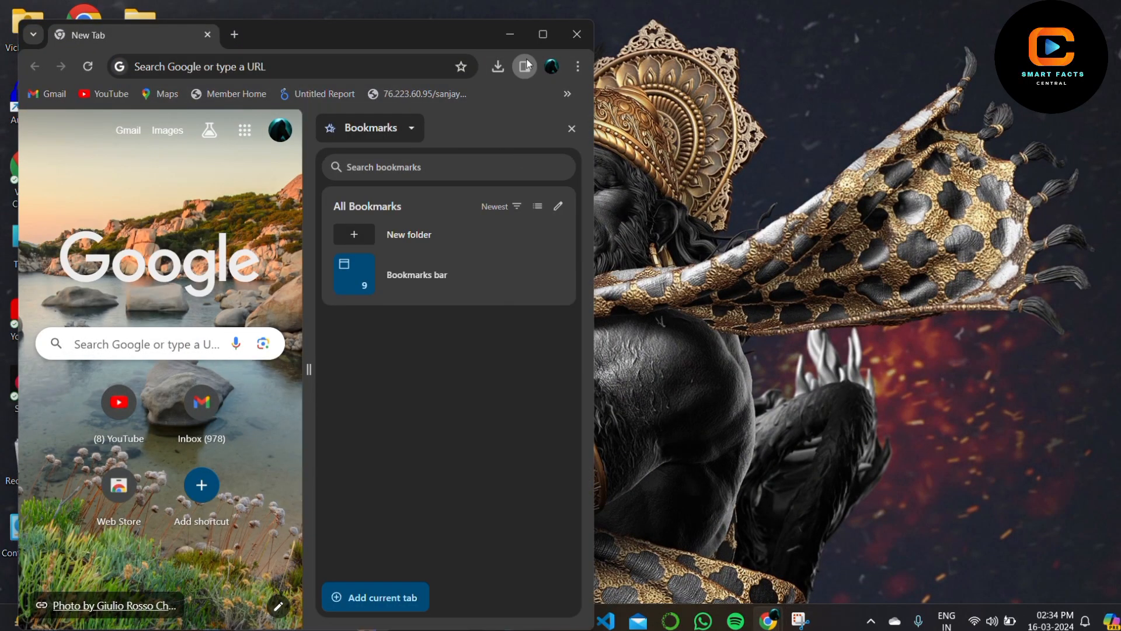
click(526, 65)
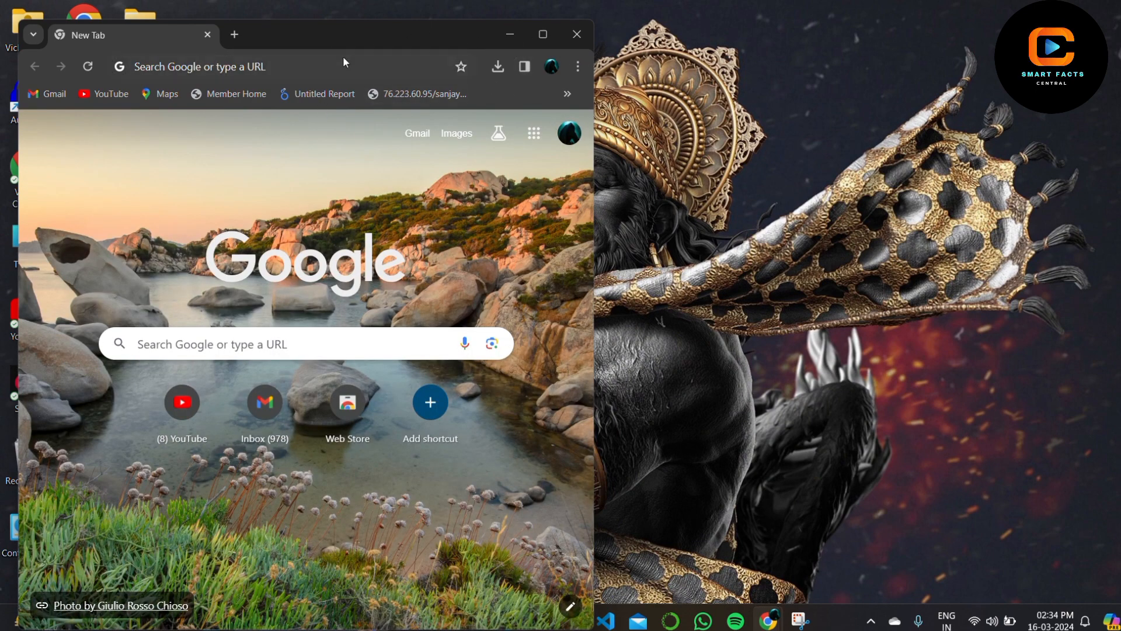
Search Google for 'ld player download' and go to the official LDPlayer website.
click(547, 34)
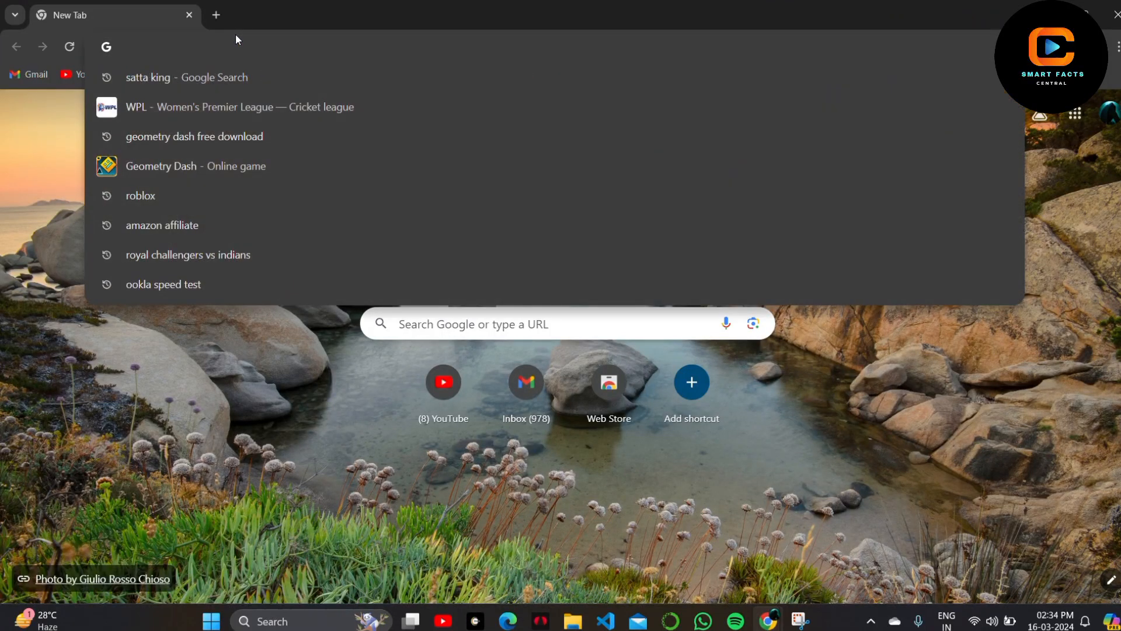
text(ld)
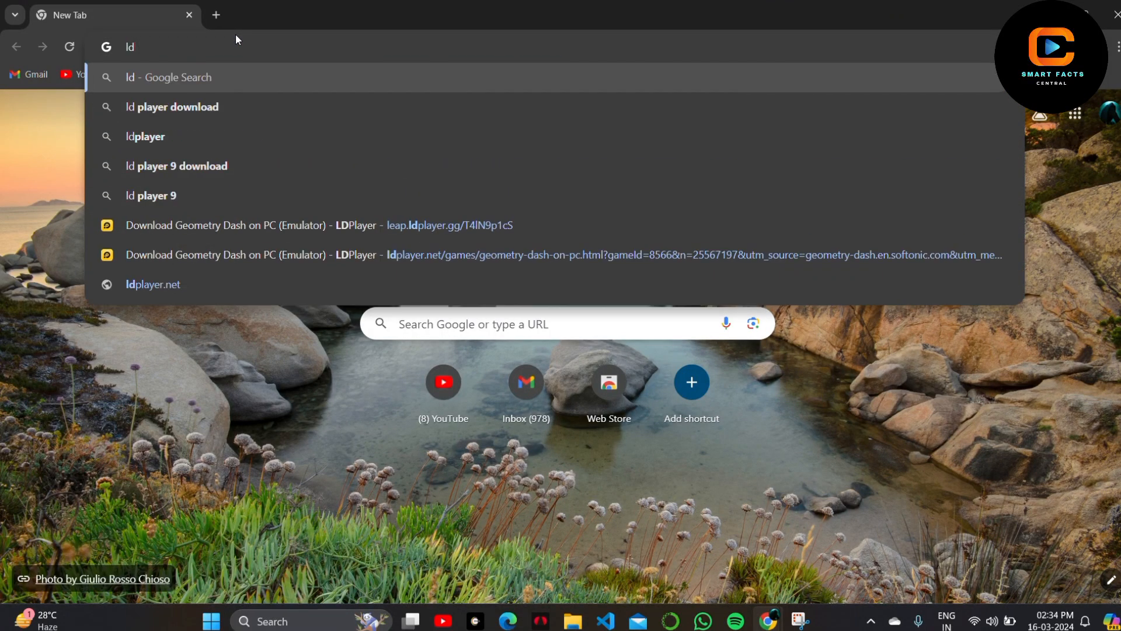
click(172, 107)
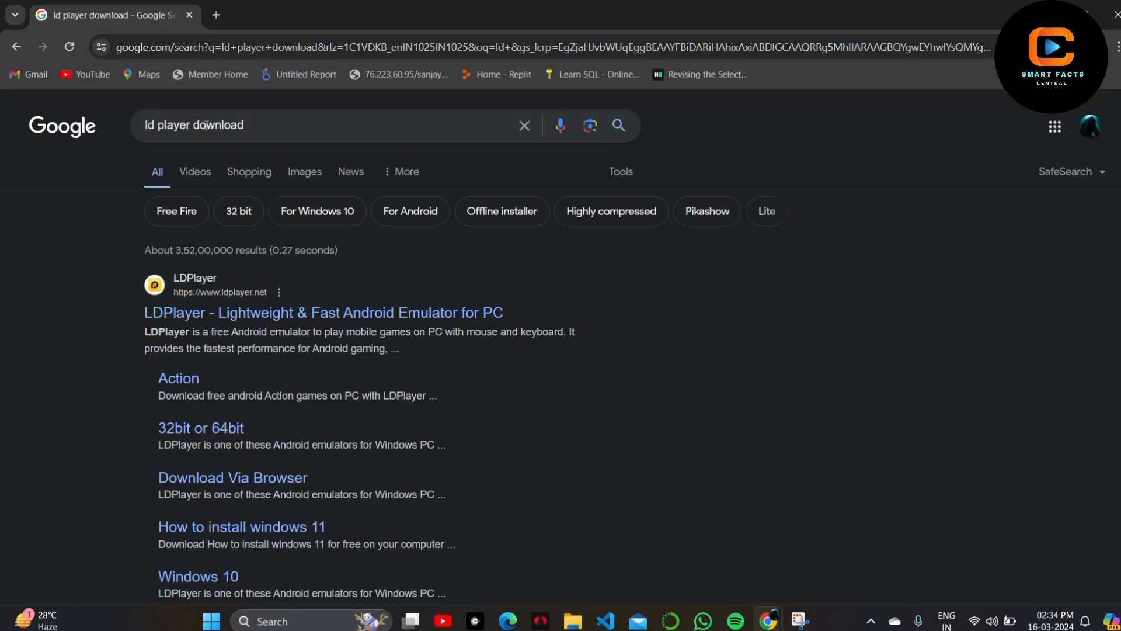
mouse_move(352, 319)
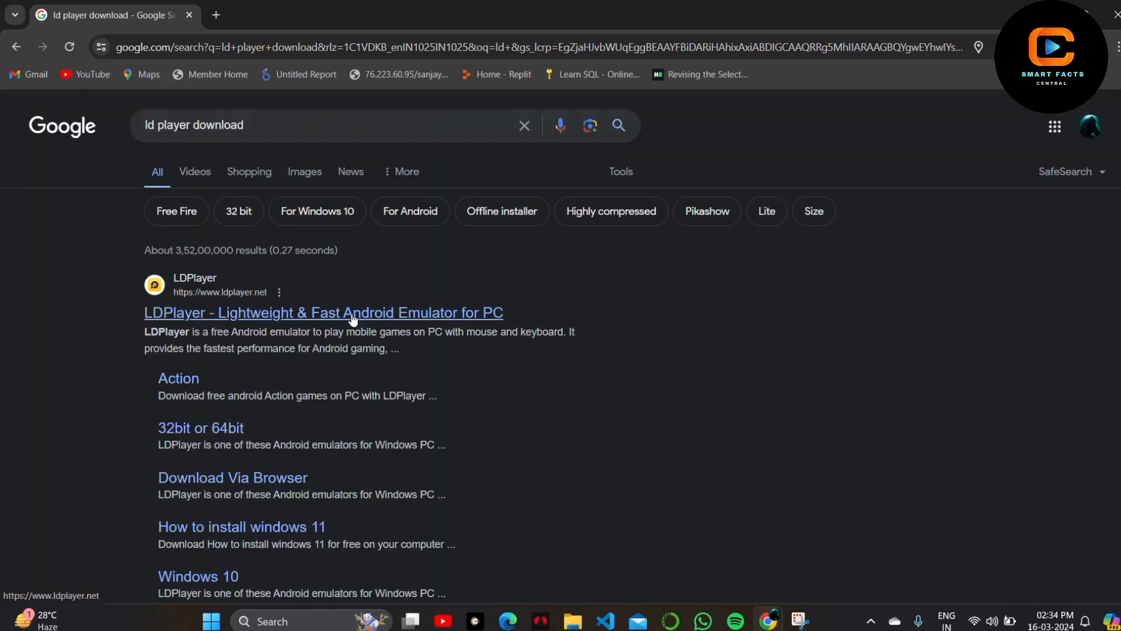
click(349, 313)
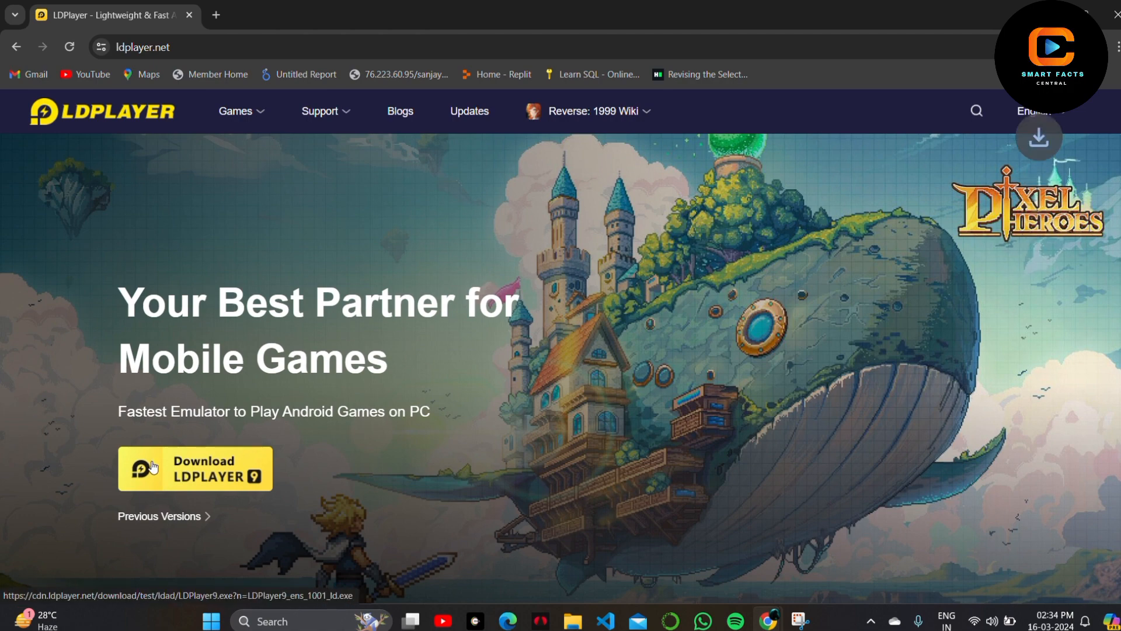
Download the LDPlayer installer, run the install, and dismiss the chat notification.
click(194, 468)
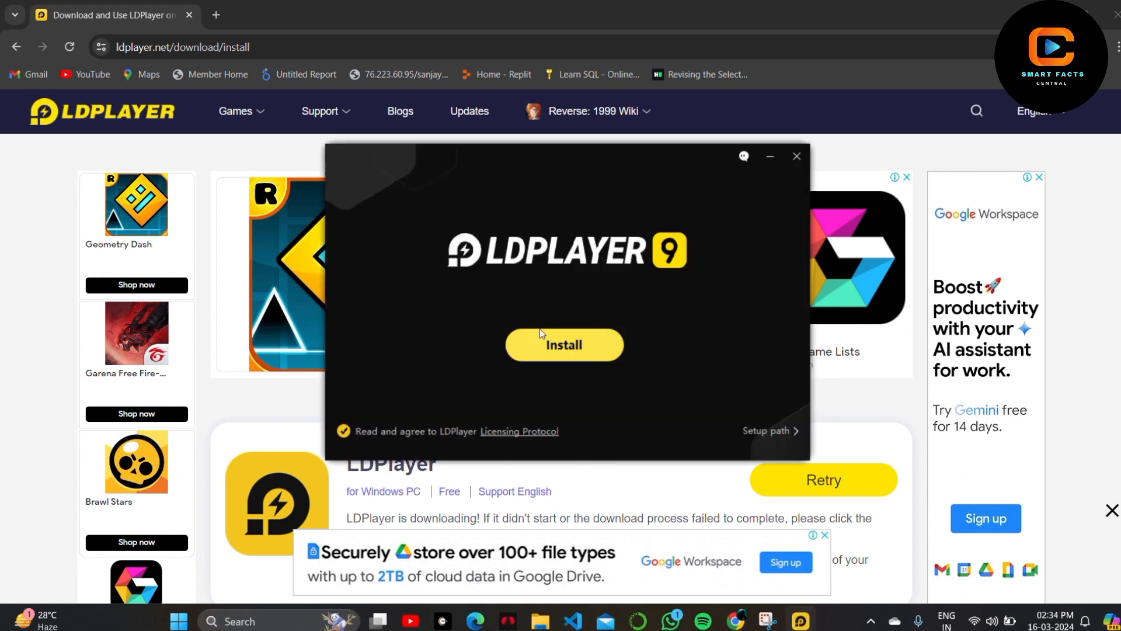
click(564, 344)
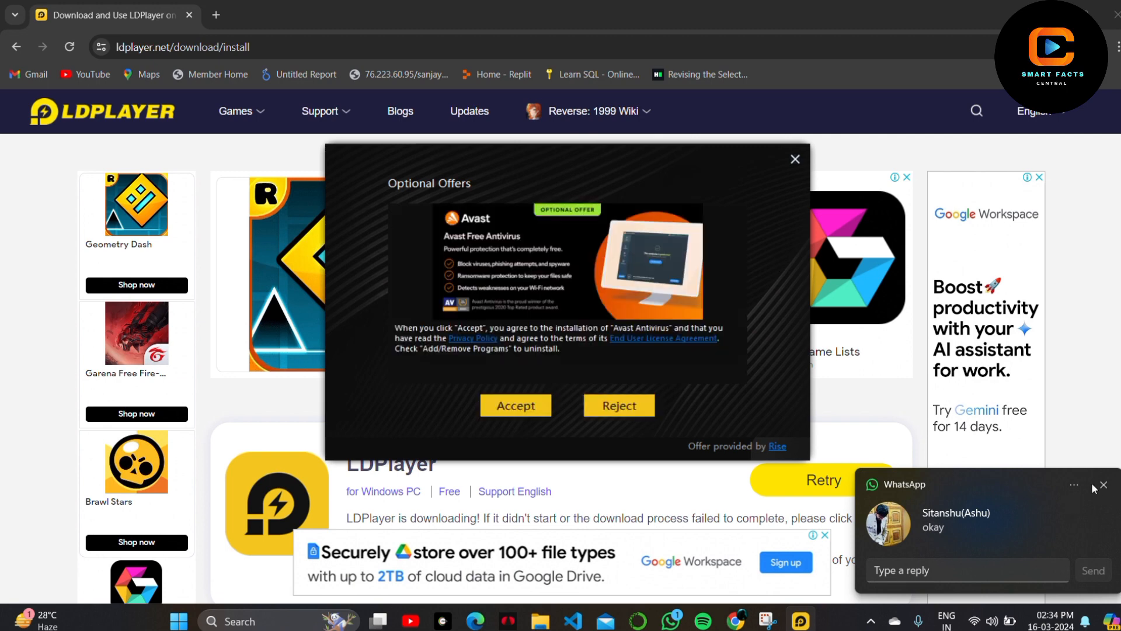
mouse_move(1104, 501)
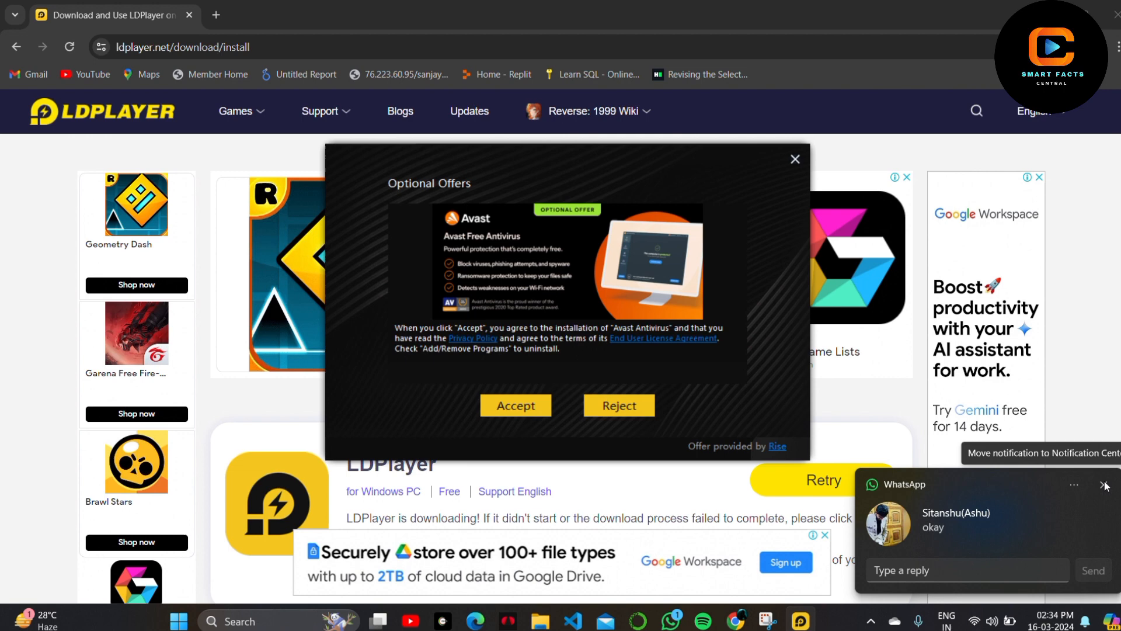
click(1102, 485)
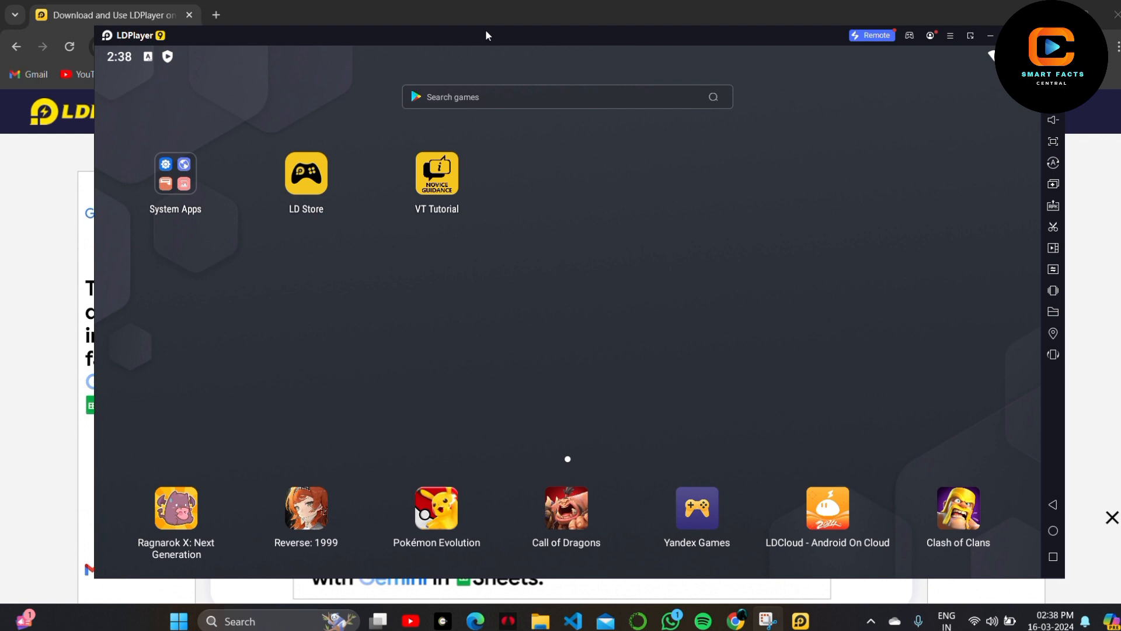
mouse_move(198, 564)
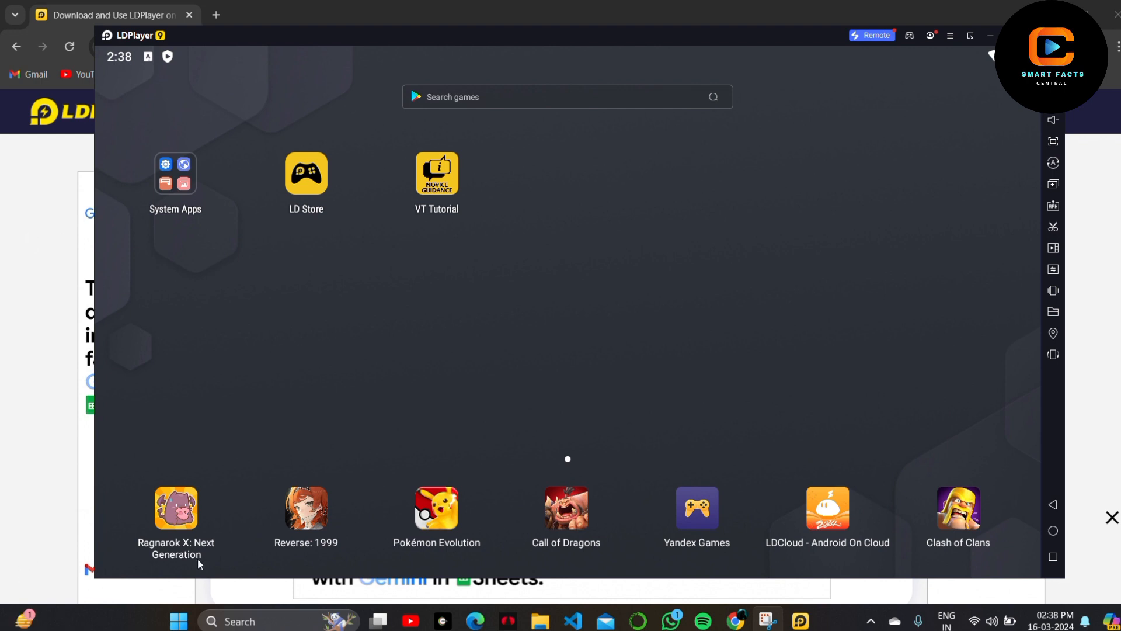
mouse_move(651, 526)
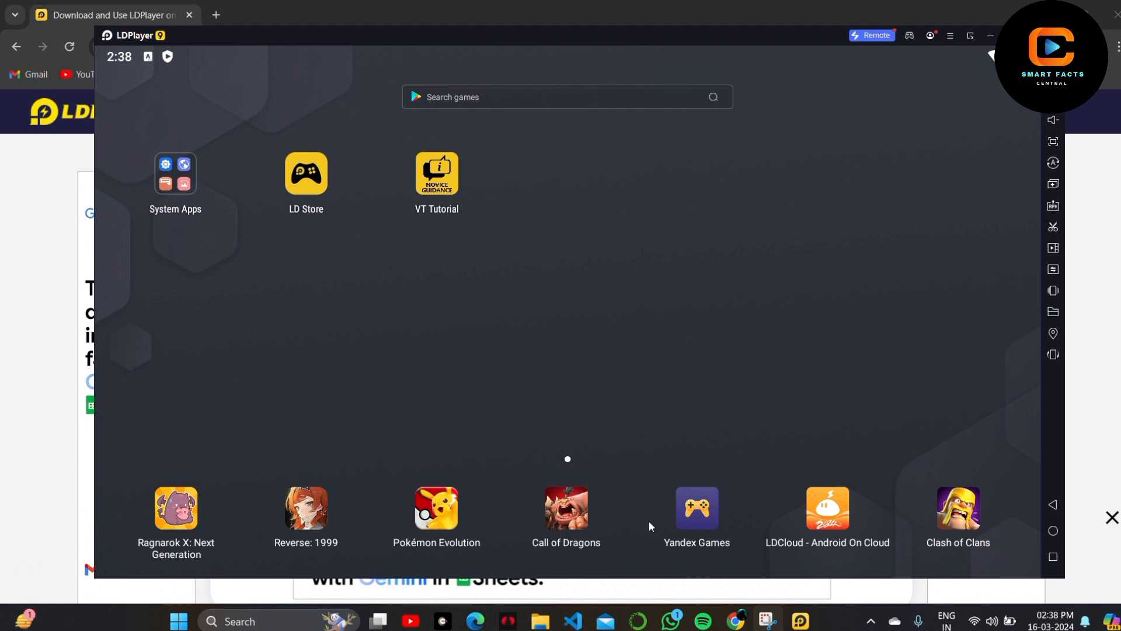
mouse_move(513, 108)
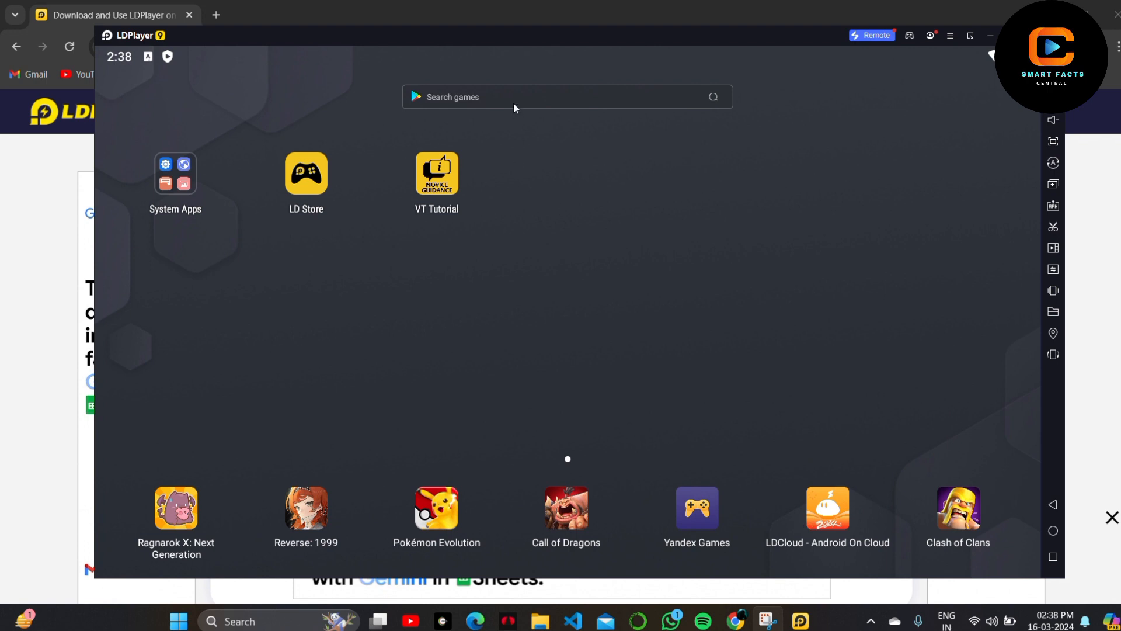
mouse_move(519, 116)
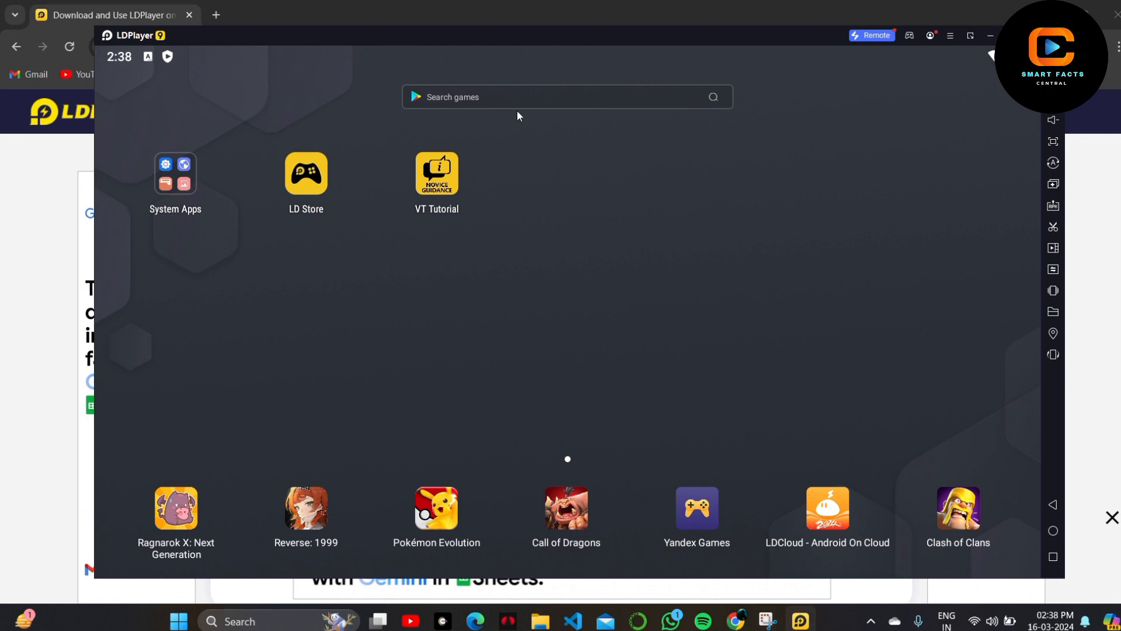
mouse_move(497, 94)
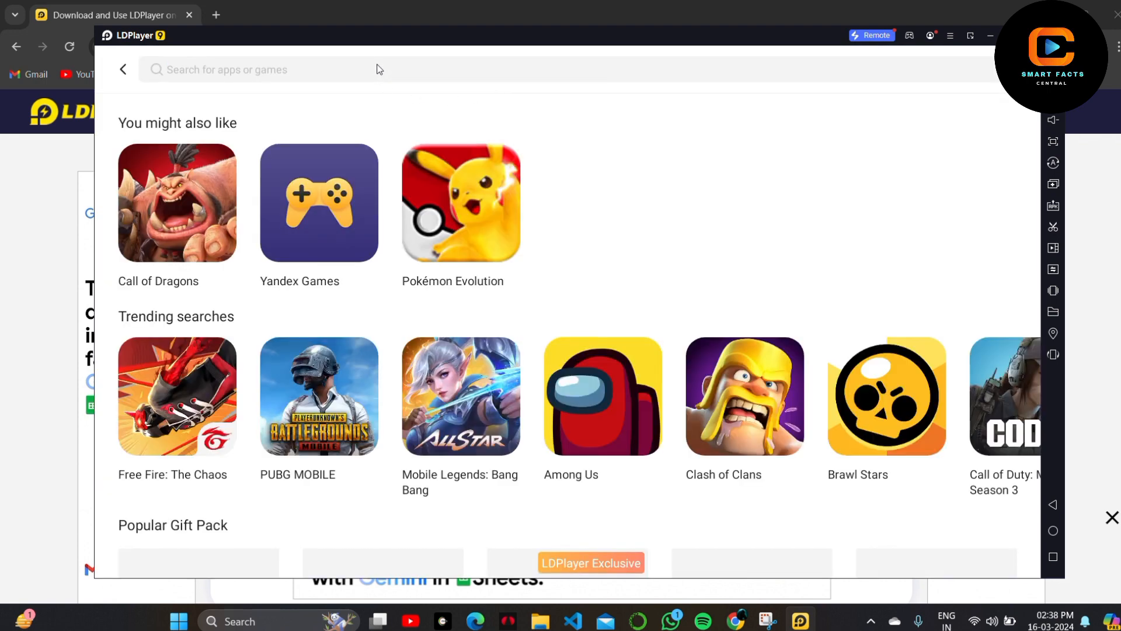
Search the LDPlayer store for 'geometry dash' to list matching games.
text(geometry dash)
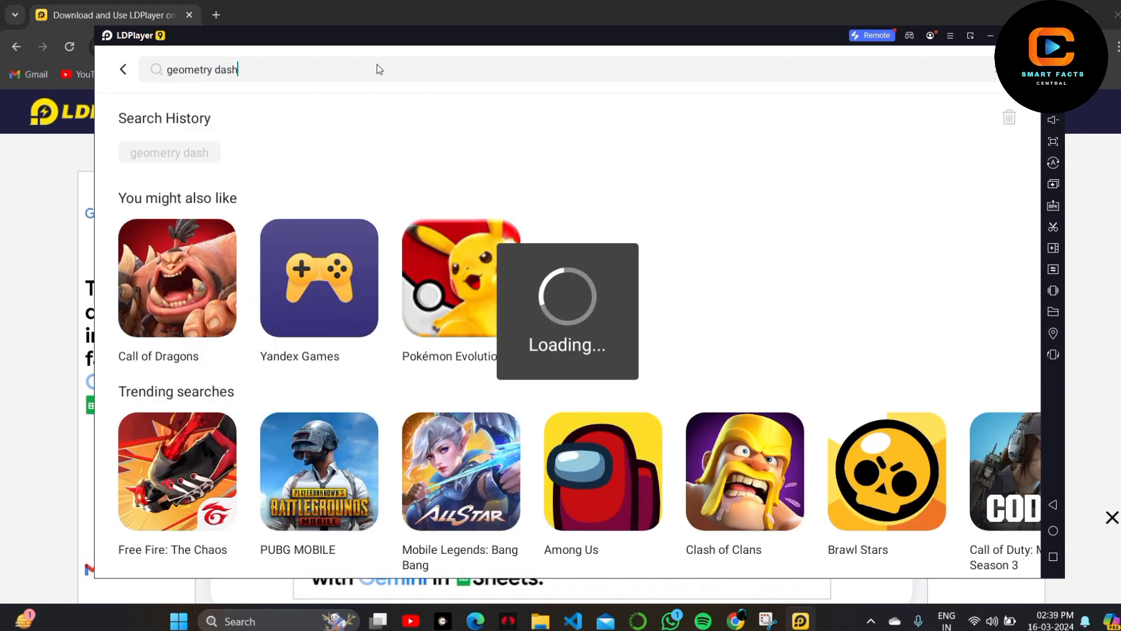
key(Enter)
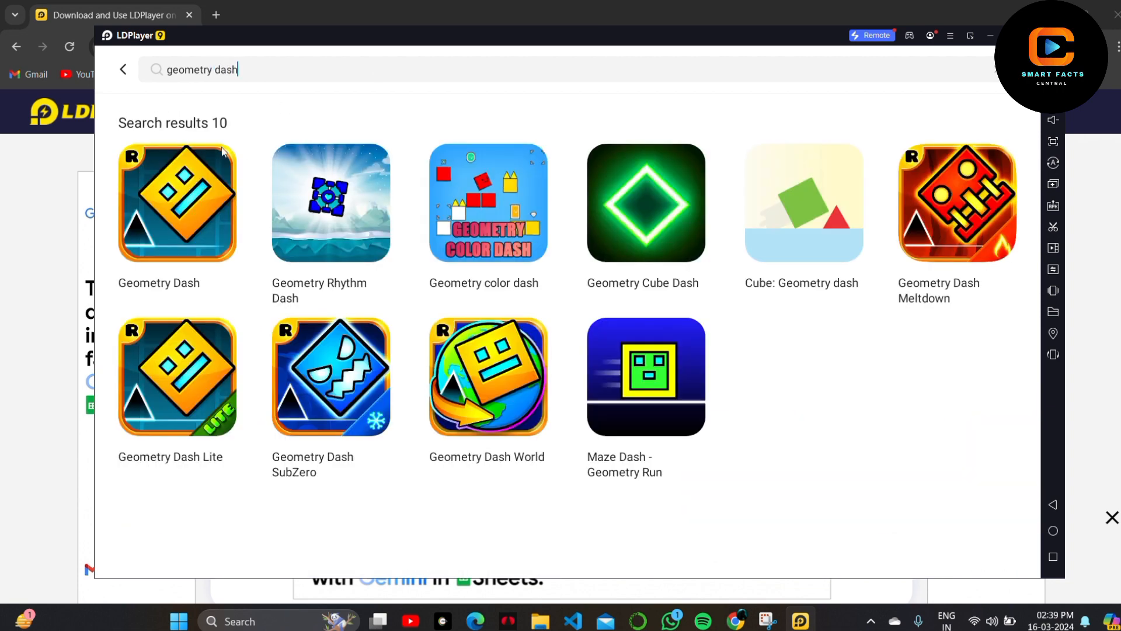
Start installing Geometry Dash via Google Play sign-in, then minimize LDPlayer to the desktop.
click(177, 203)
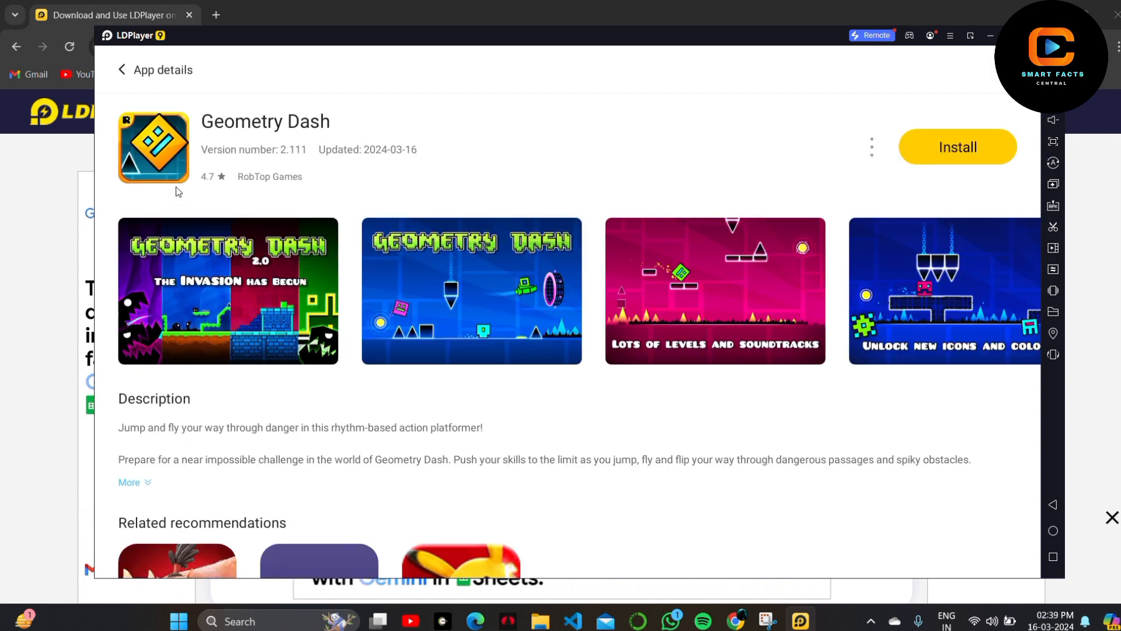
mouse_move(960, 139)
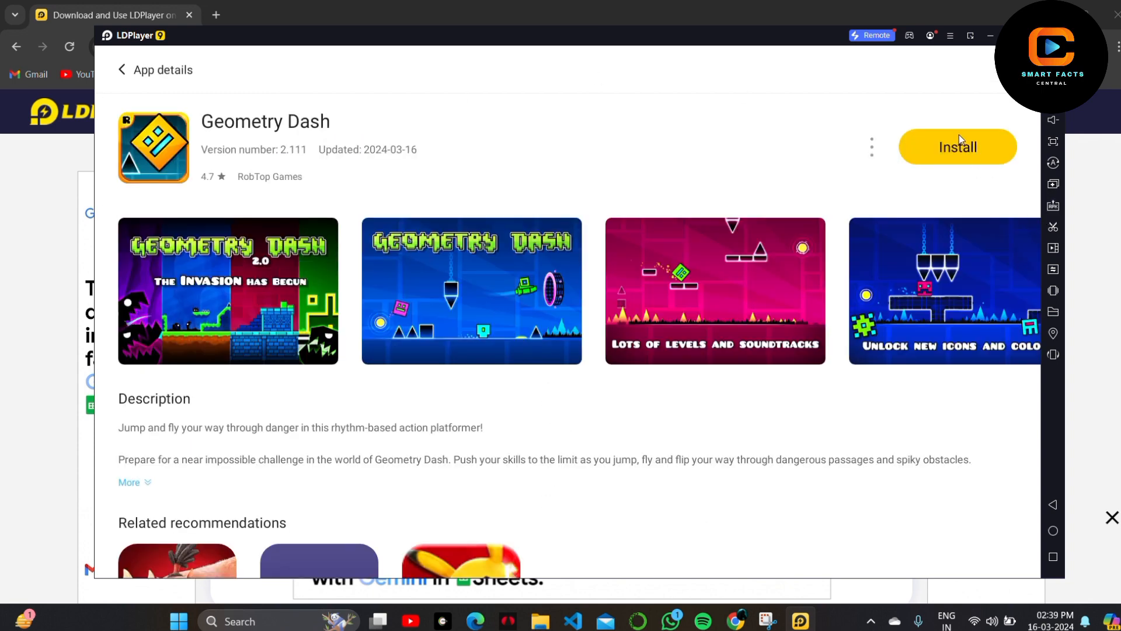
click(958, 146)
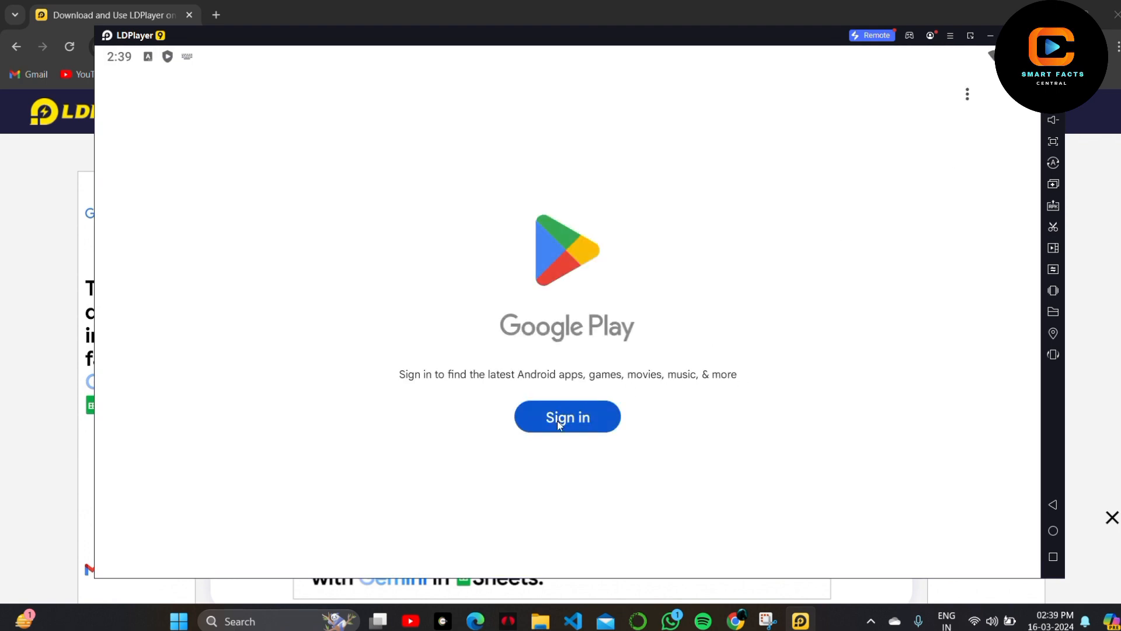
click(567, 416)
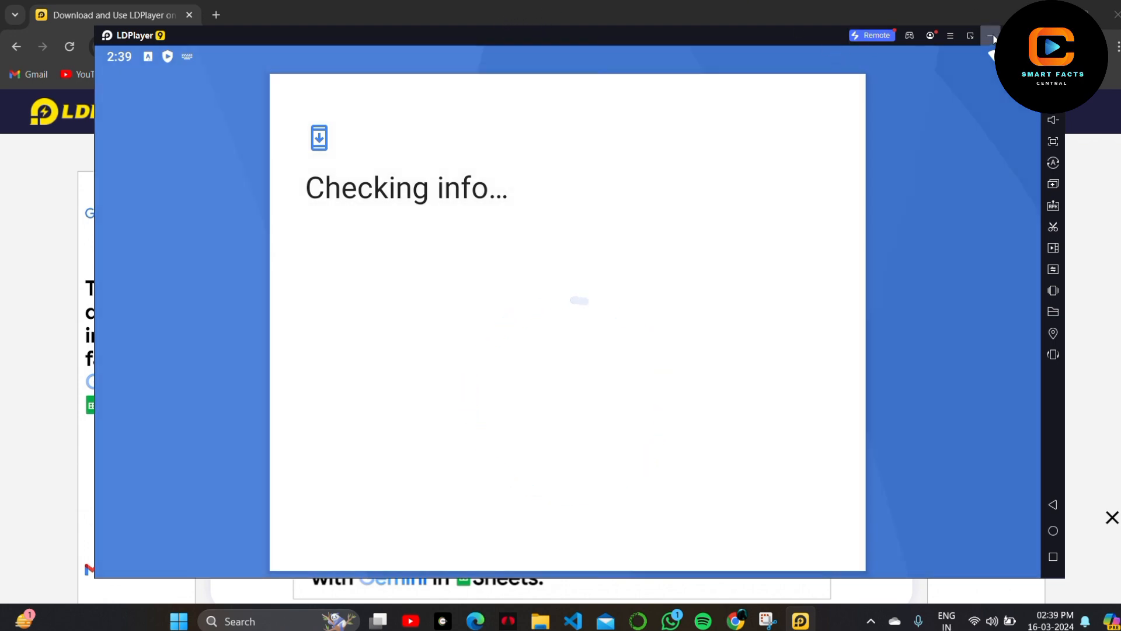
click(990, 35)
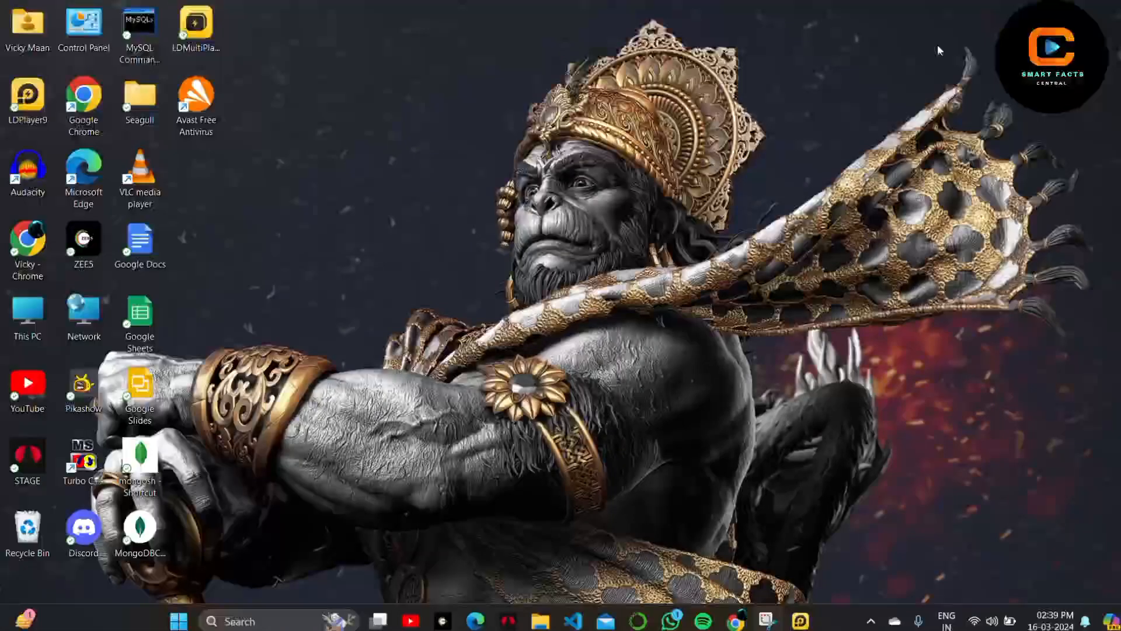